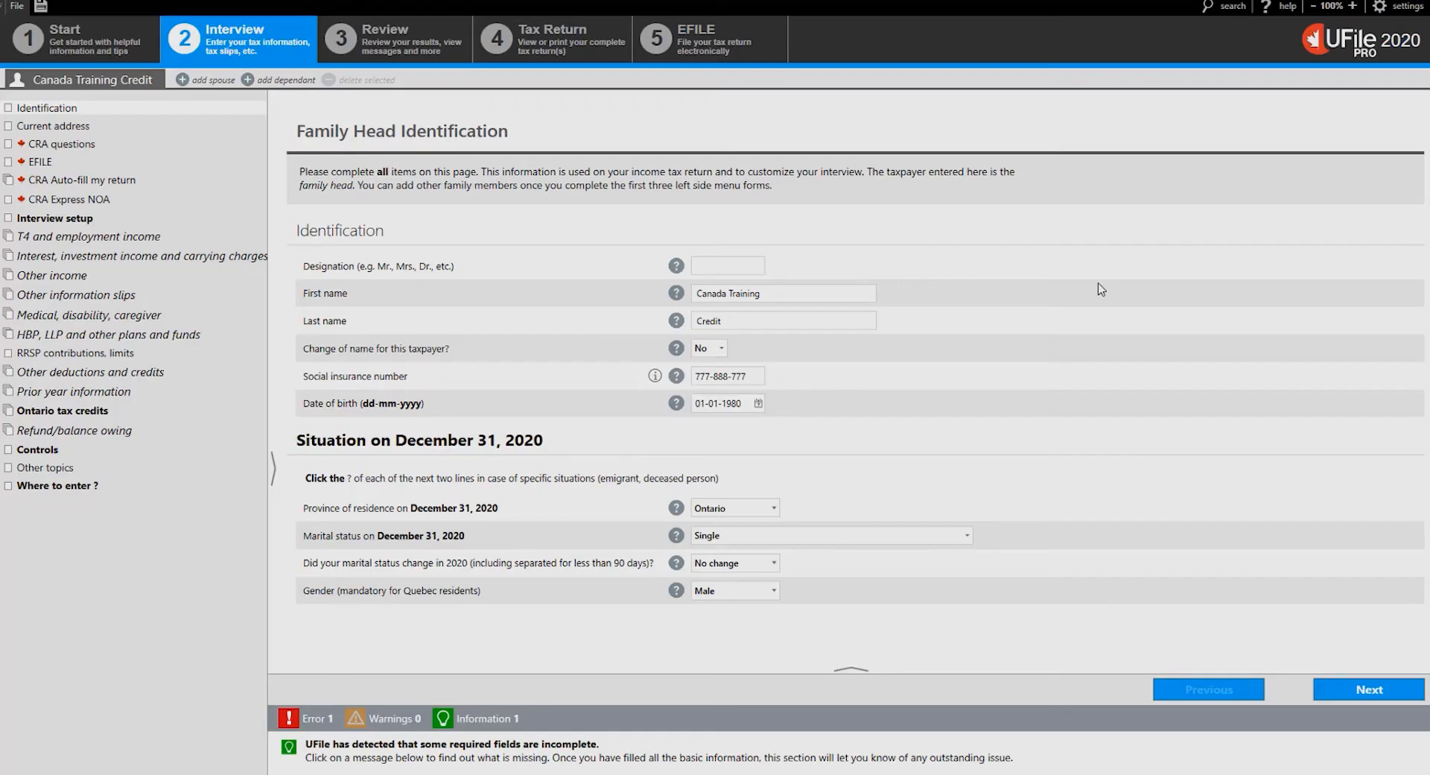
pyautogui.moveTo(1010, 310)
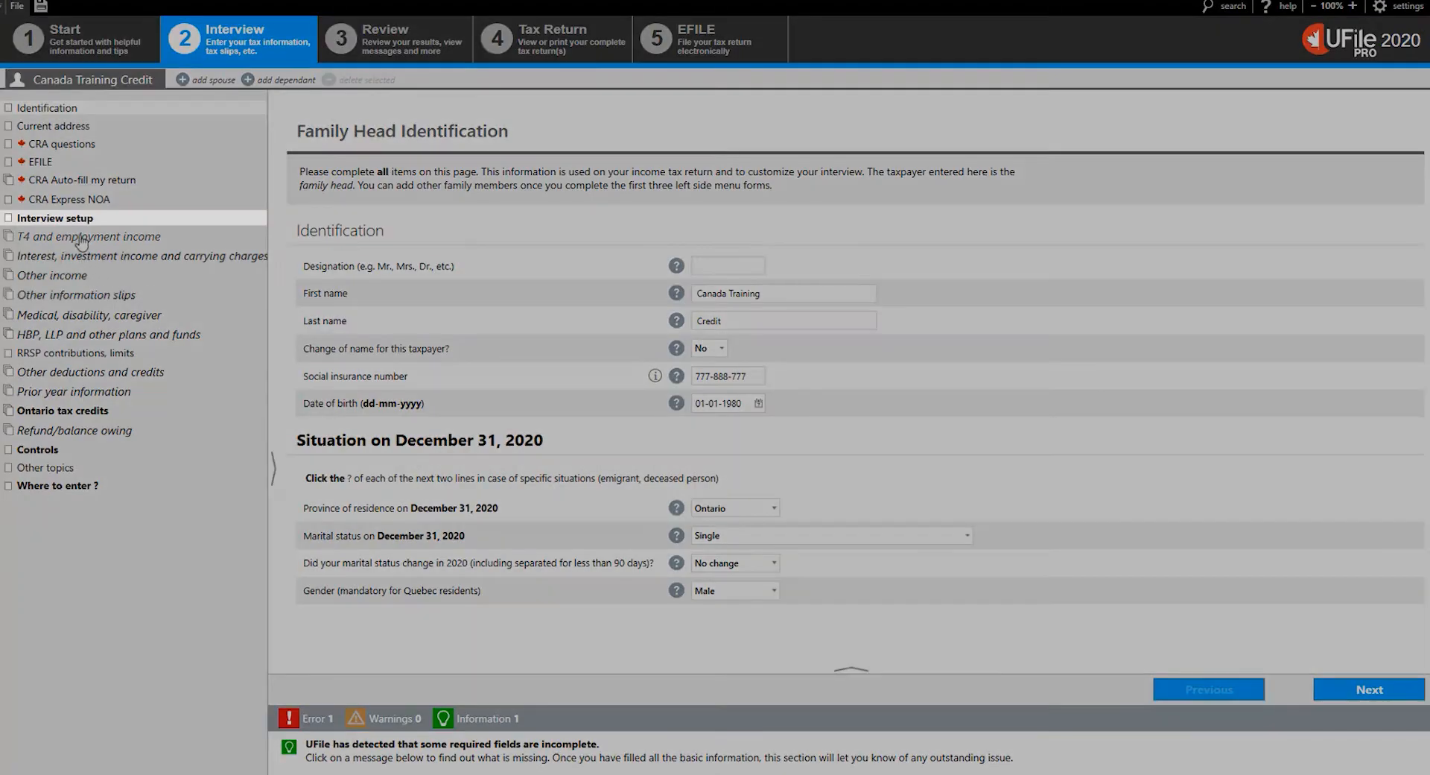
# - Tick the tuition, education, student loans and Canada training credit topic in Interview setup
pyautogui.click(59, 219)
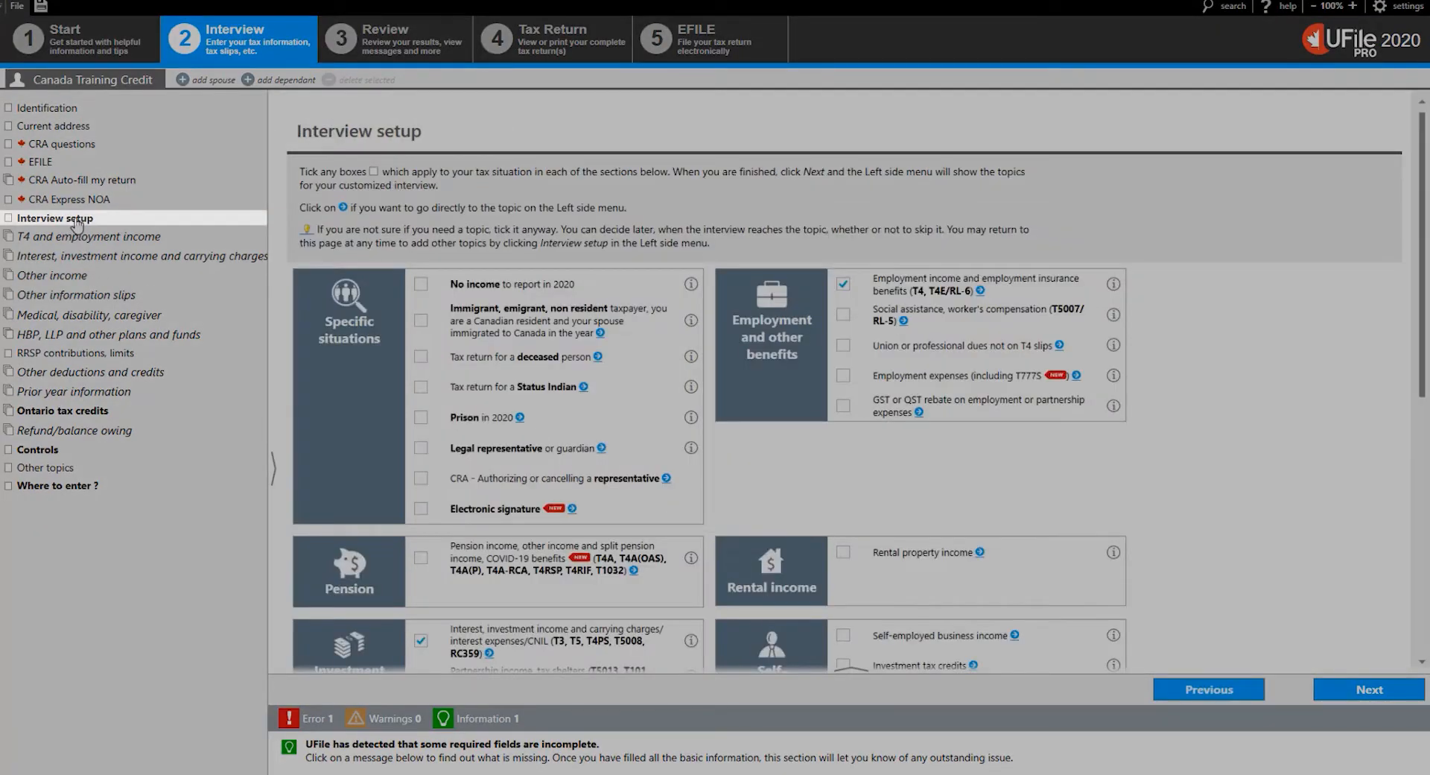
pyautogui.moveTo(498, 374)
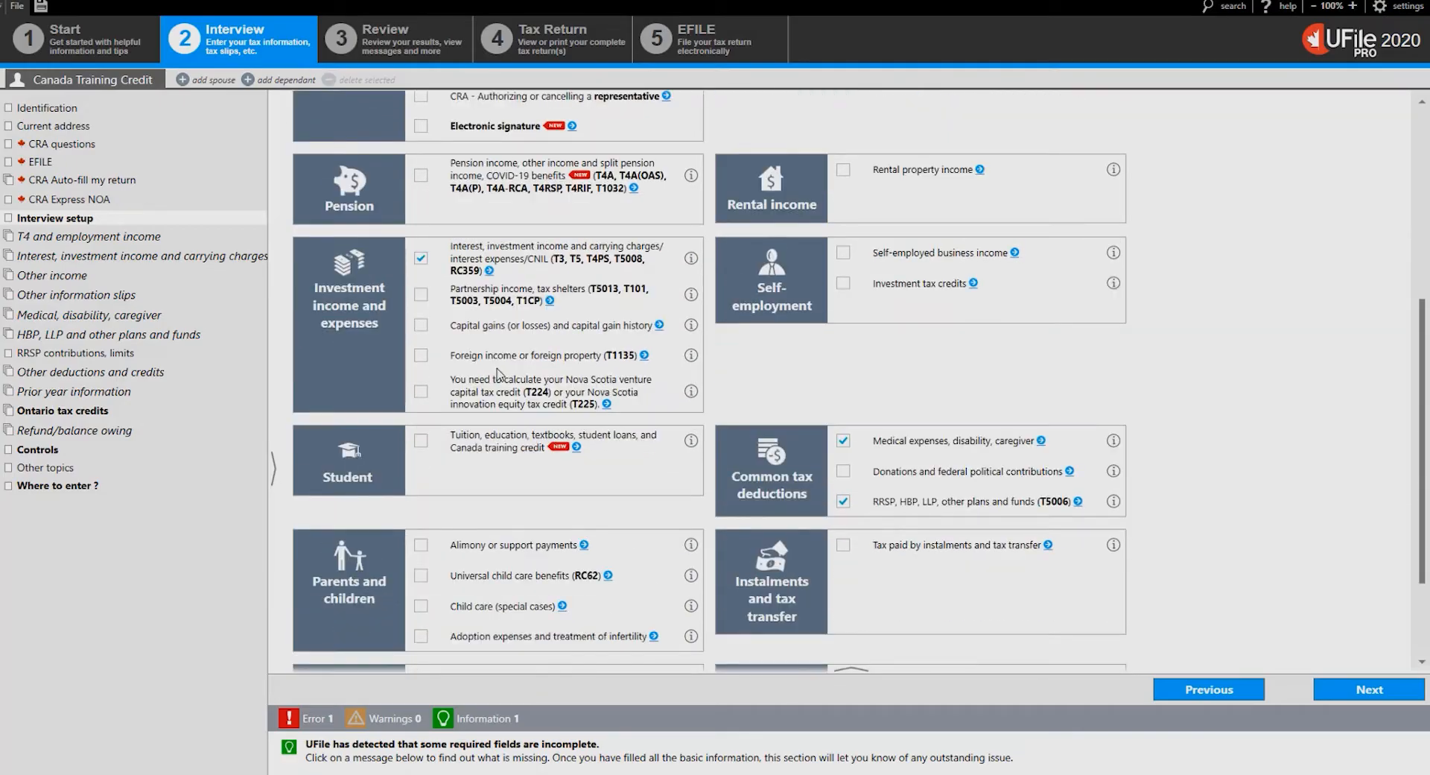
pyautogui.scroll(-3)
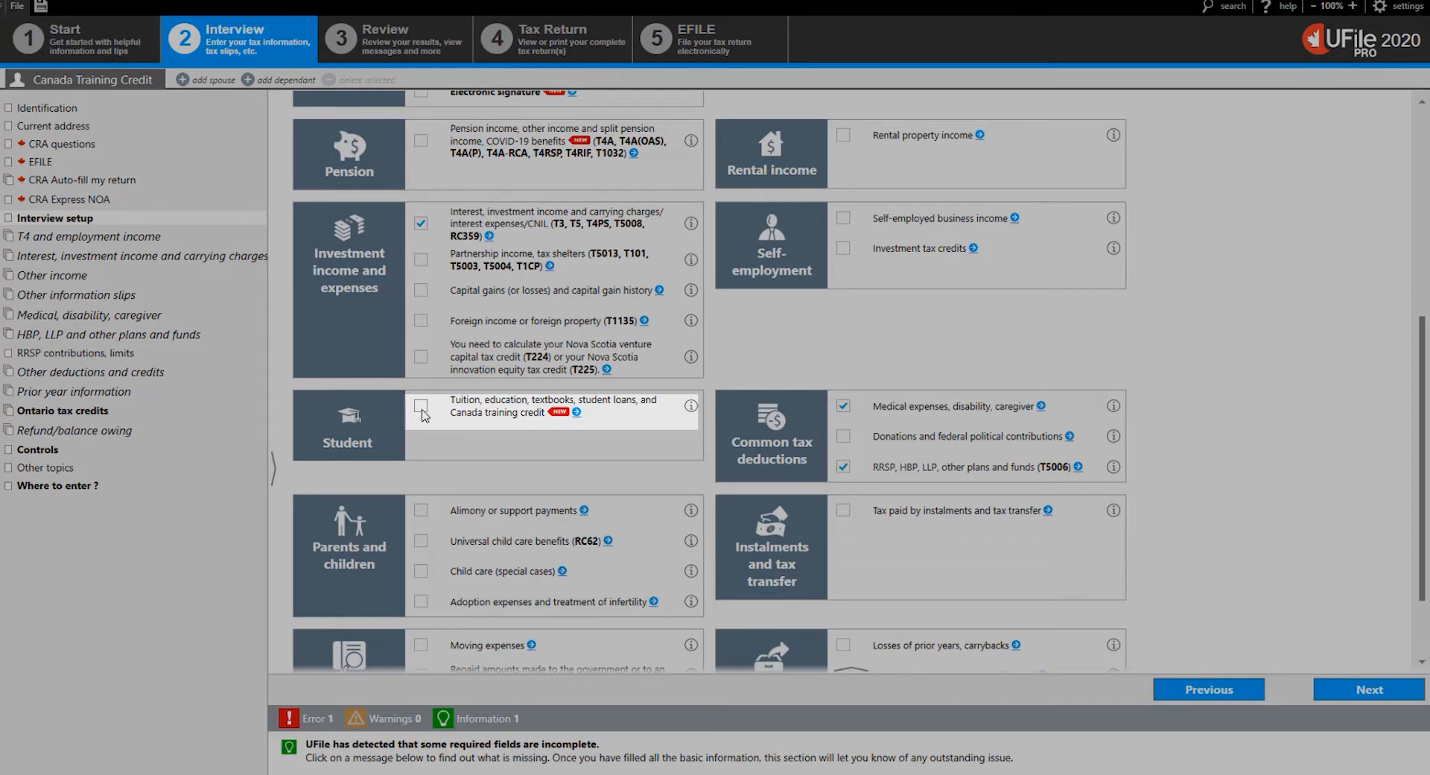
pyautogui.click(420, 406)
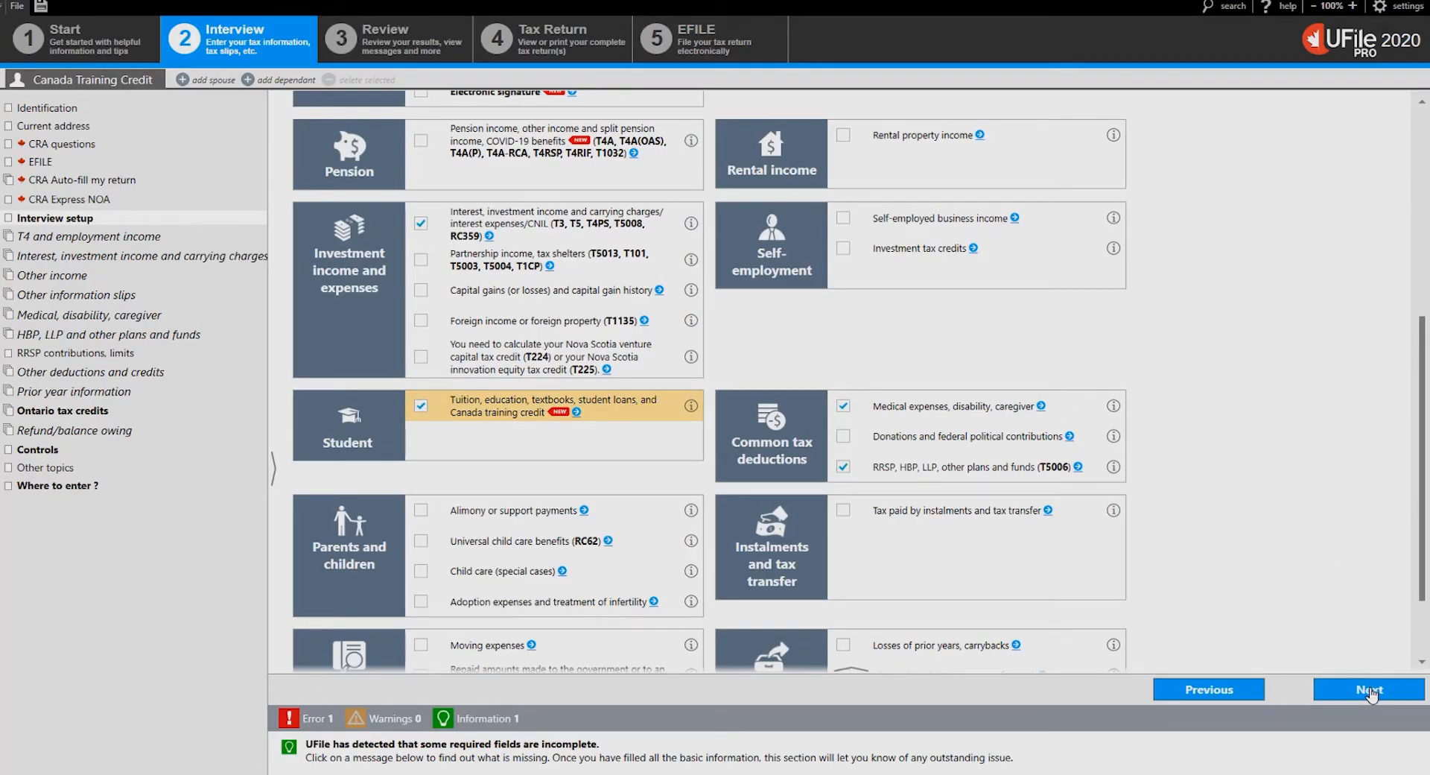
# - Move to the tuition, education, textbooks and student loan interest page listing T2202 and CTC items
pyautogui.click(1370, 690)
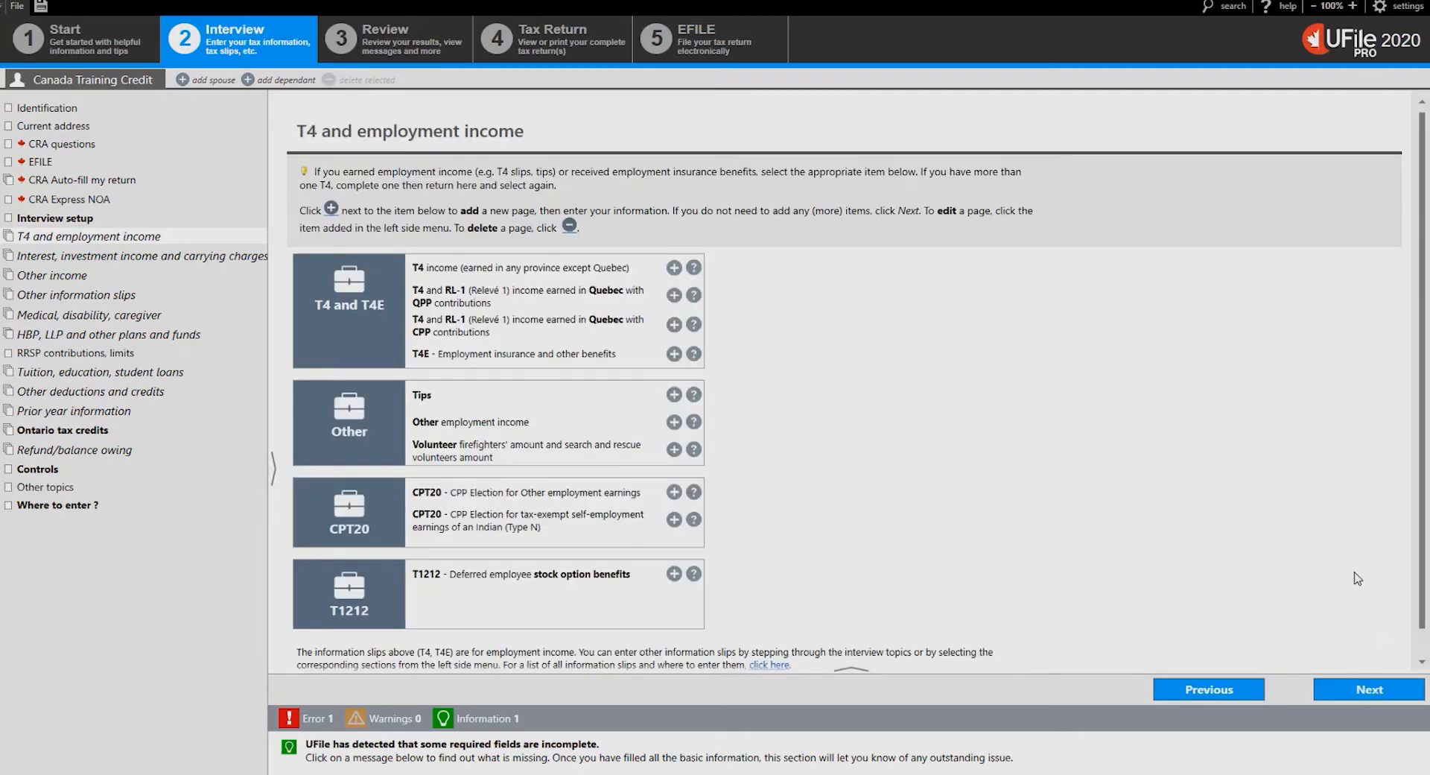
pyautogui.moveTo(1048, 370)
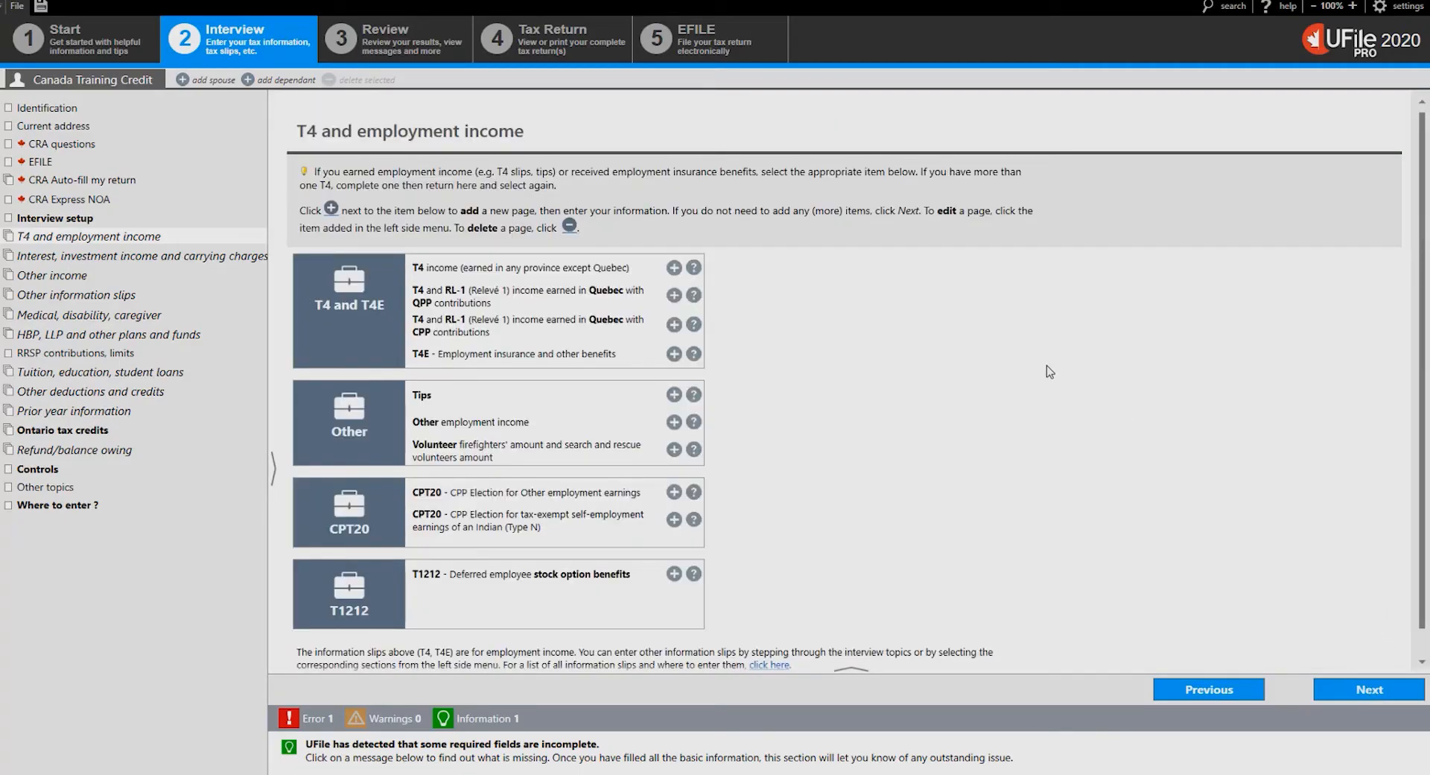
pyautogui.moveTo(252, 289)
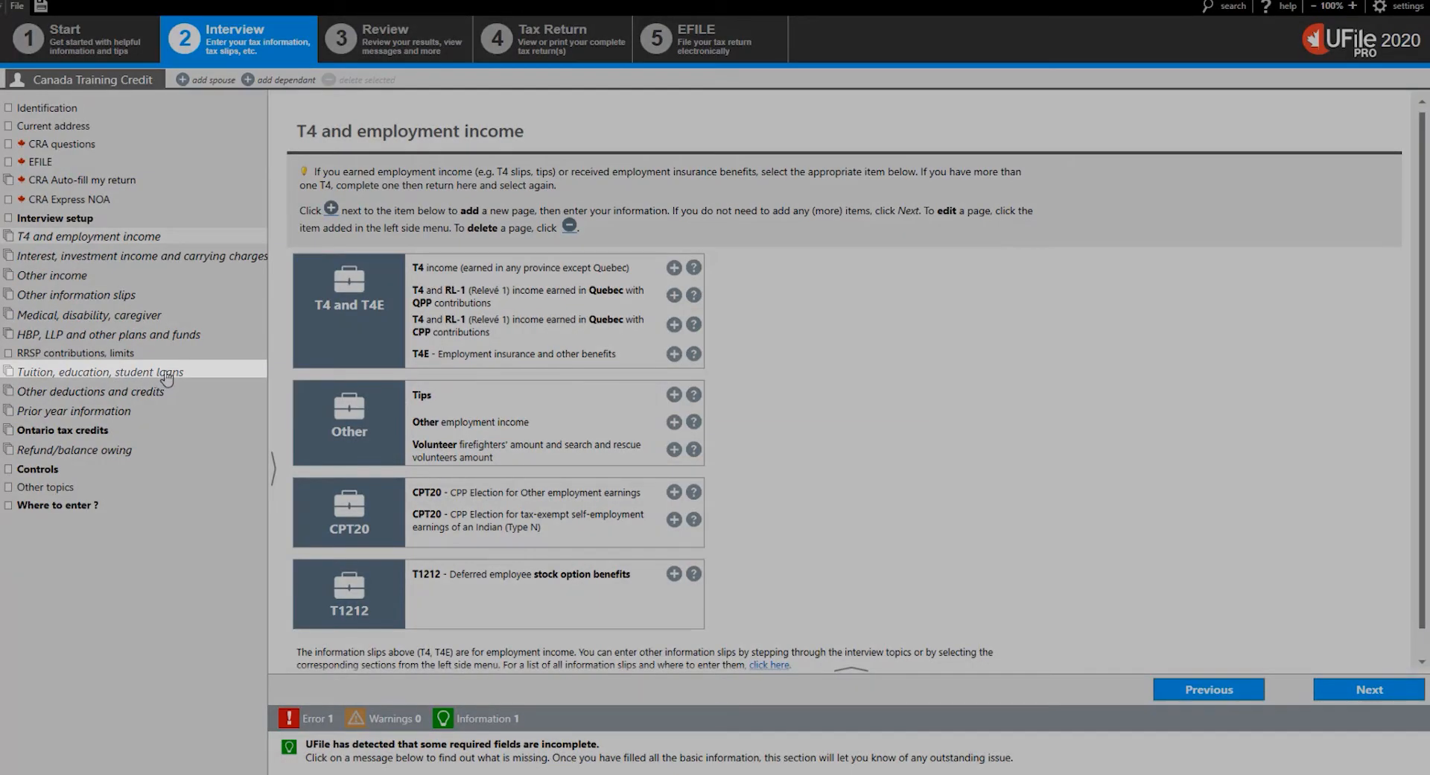
pyautogui.click(103, 372)
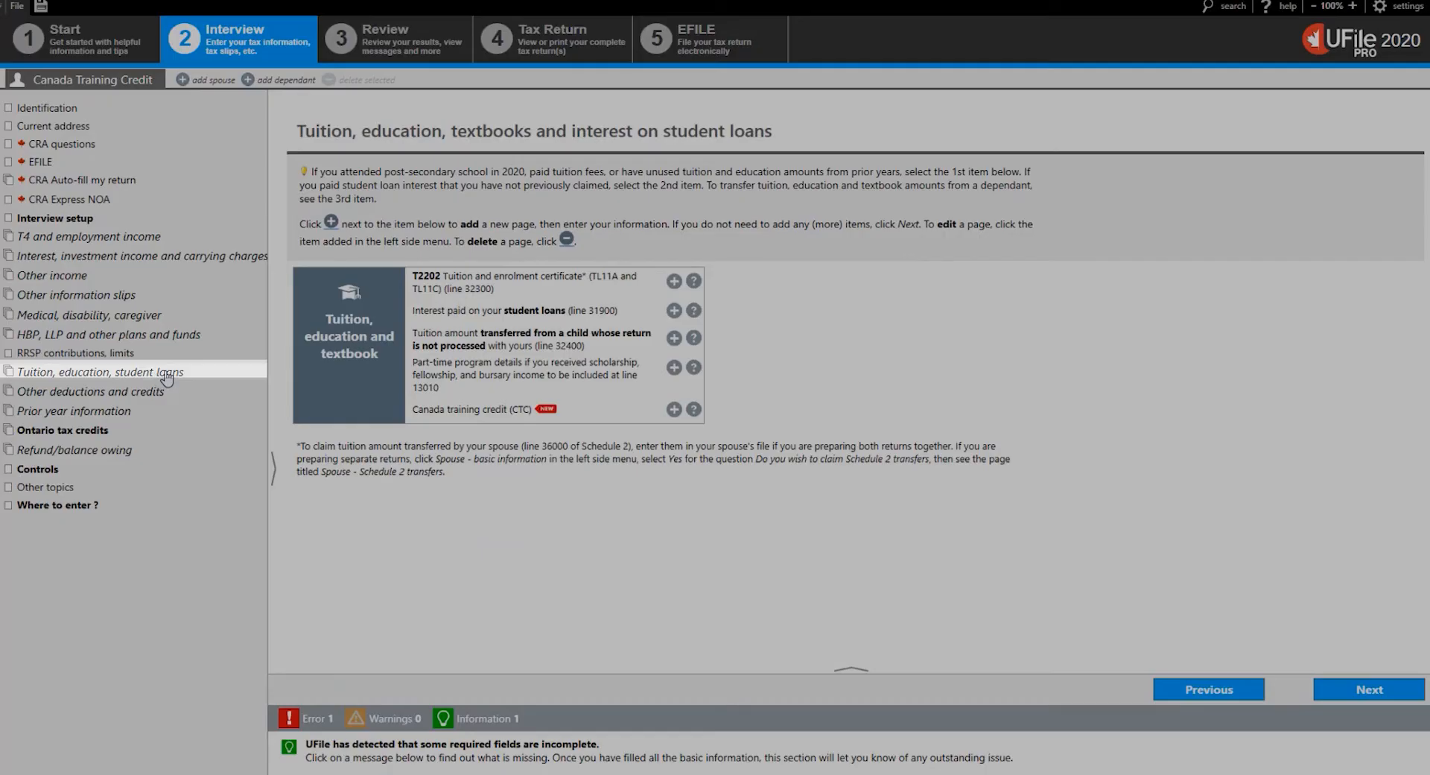
pyautogui.moveTo(307, 369)
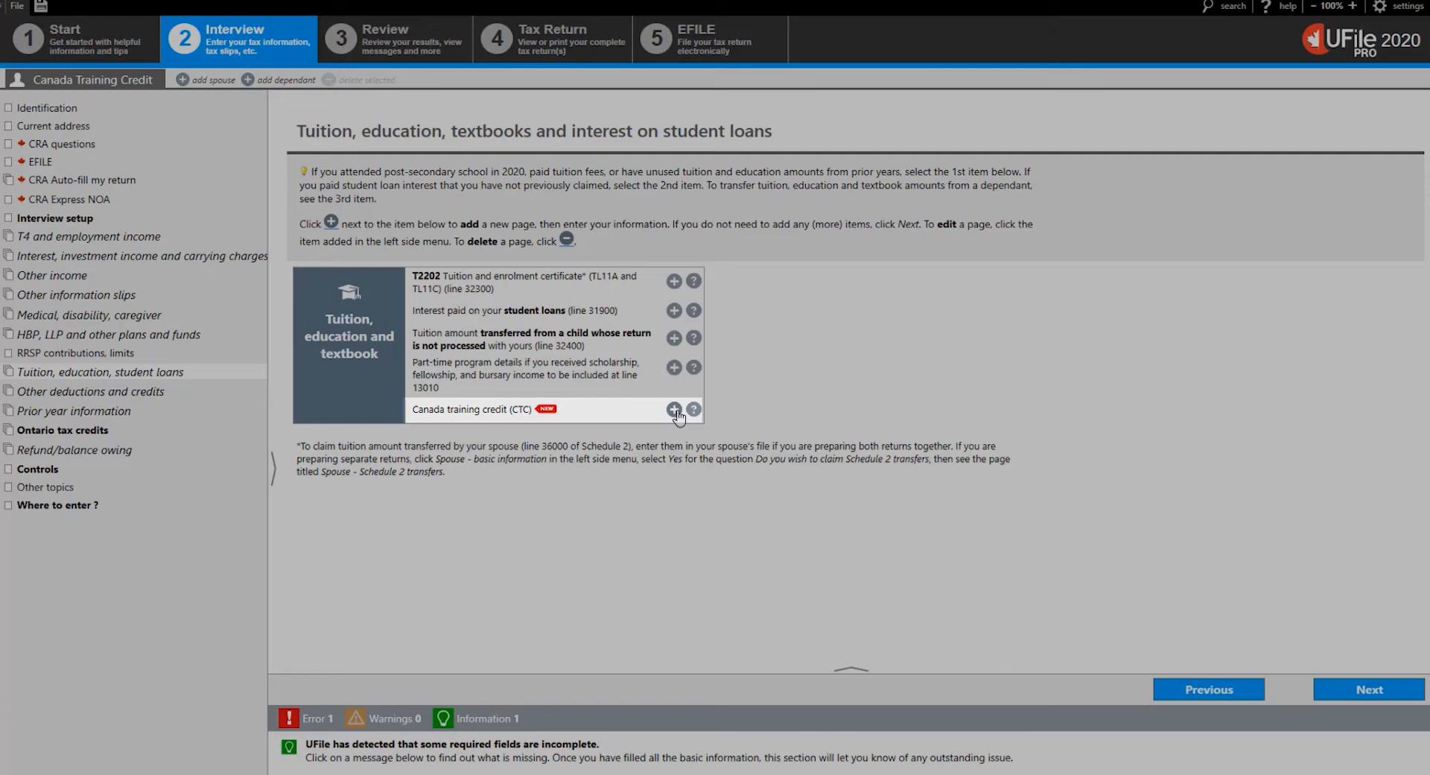
# - Add a Canada training credit page with a 2020 credit limit of $250.00
pyautogui.click(674, 410)
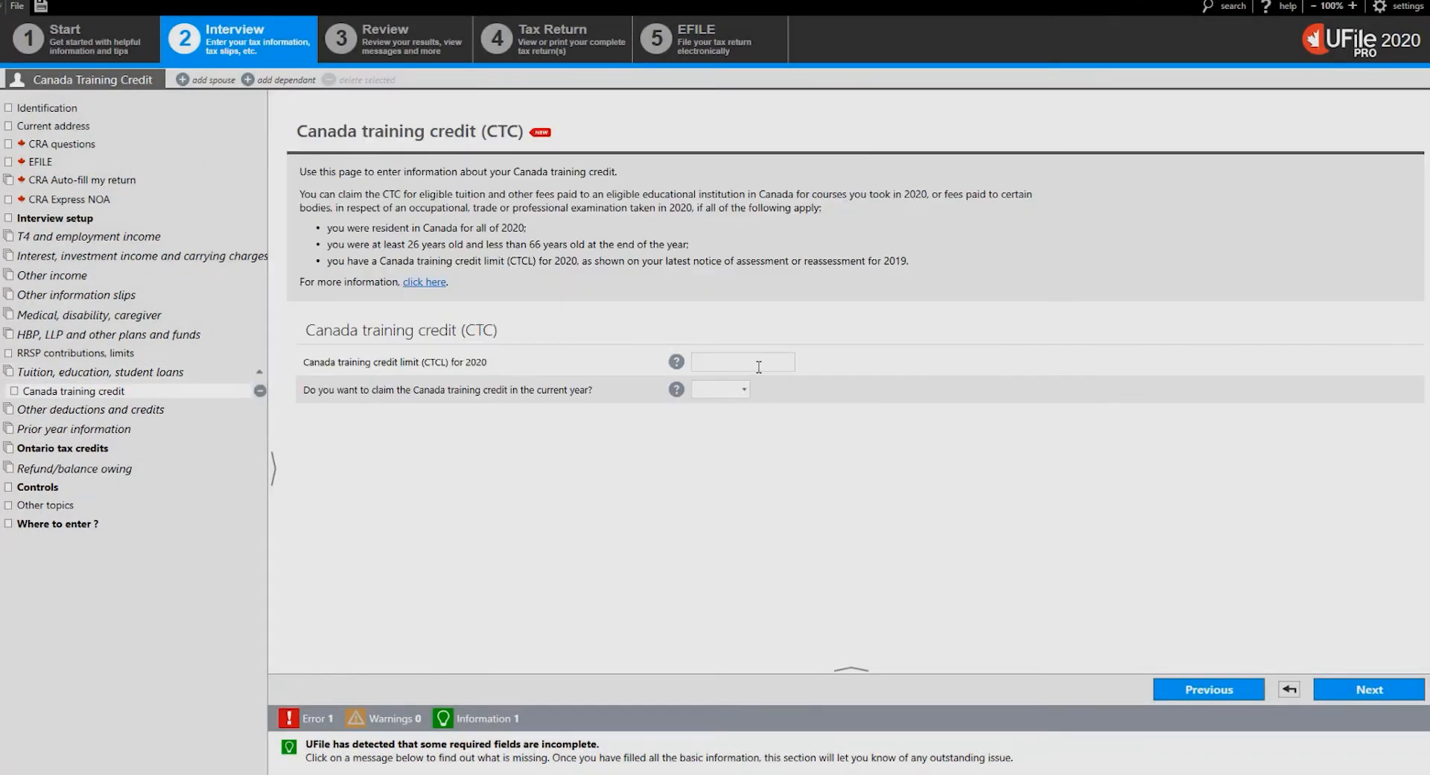
pyautogui.click(742, 362)
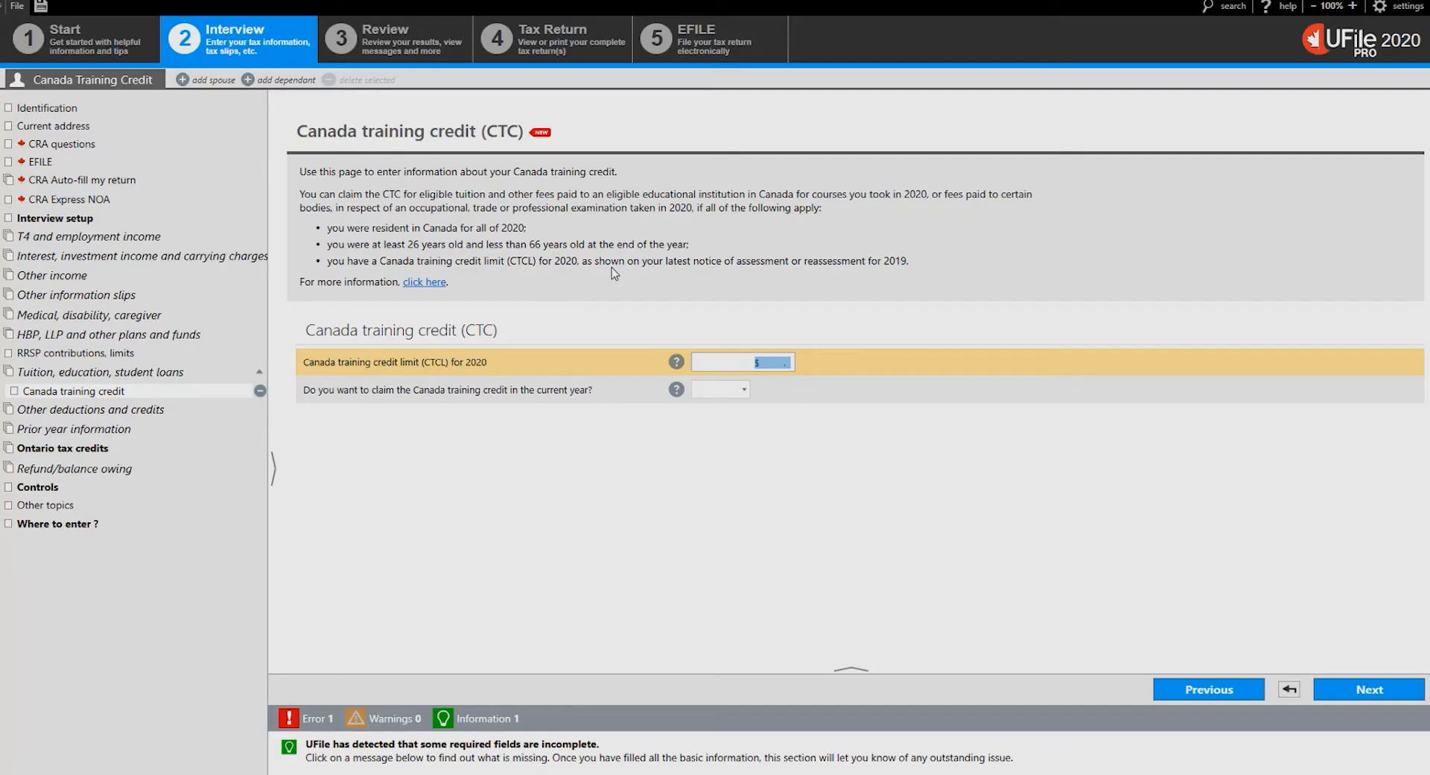
pyautogui.write('200')
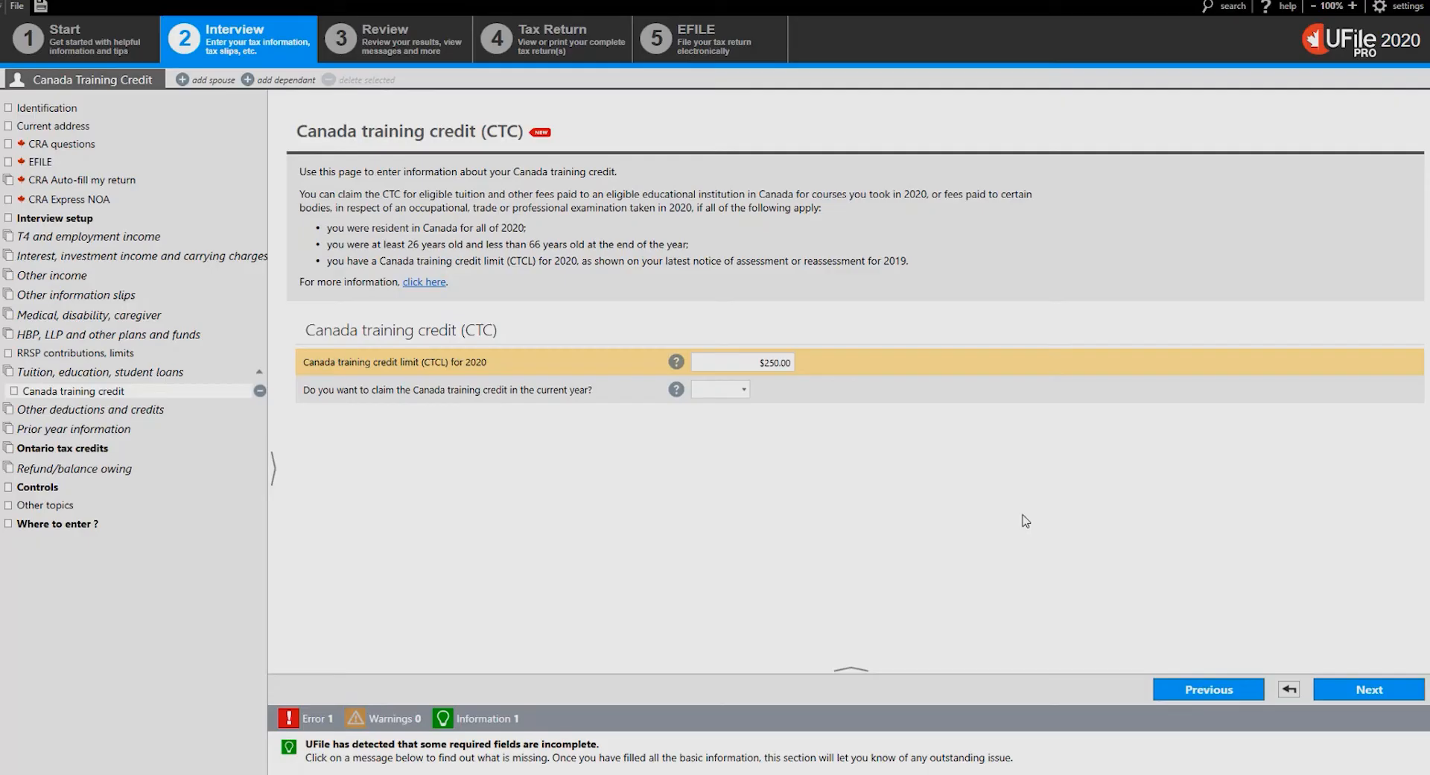
pyautogui.moveTo(847, 544)
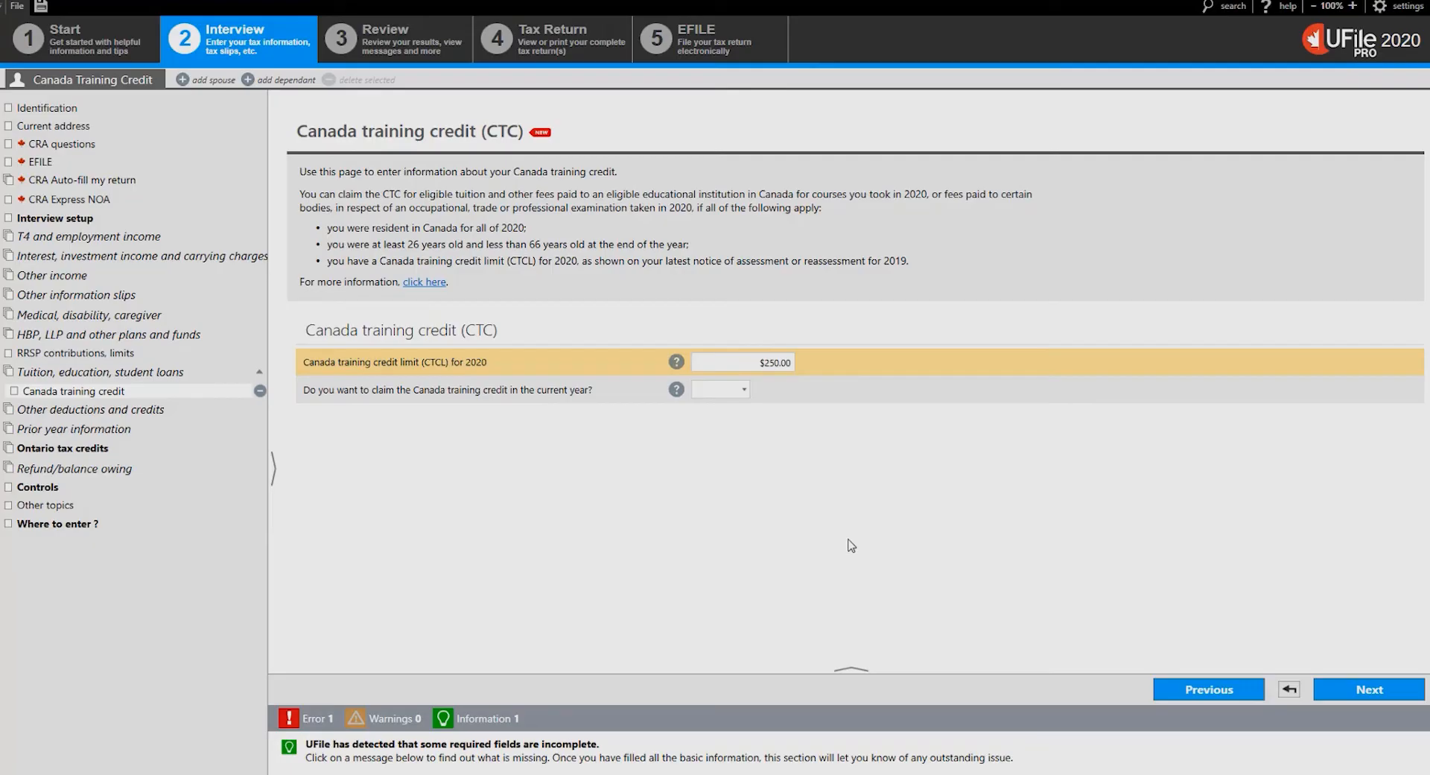
pyautogui.moveTo(855, 526)
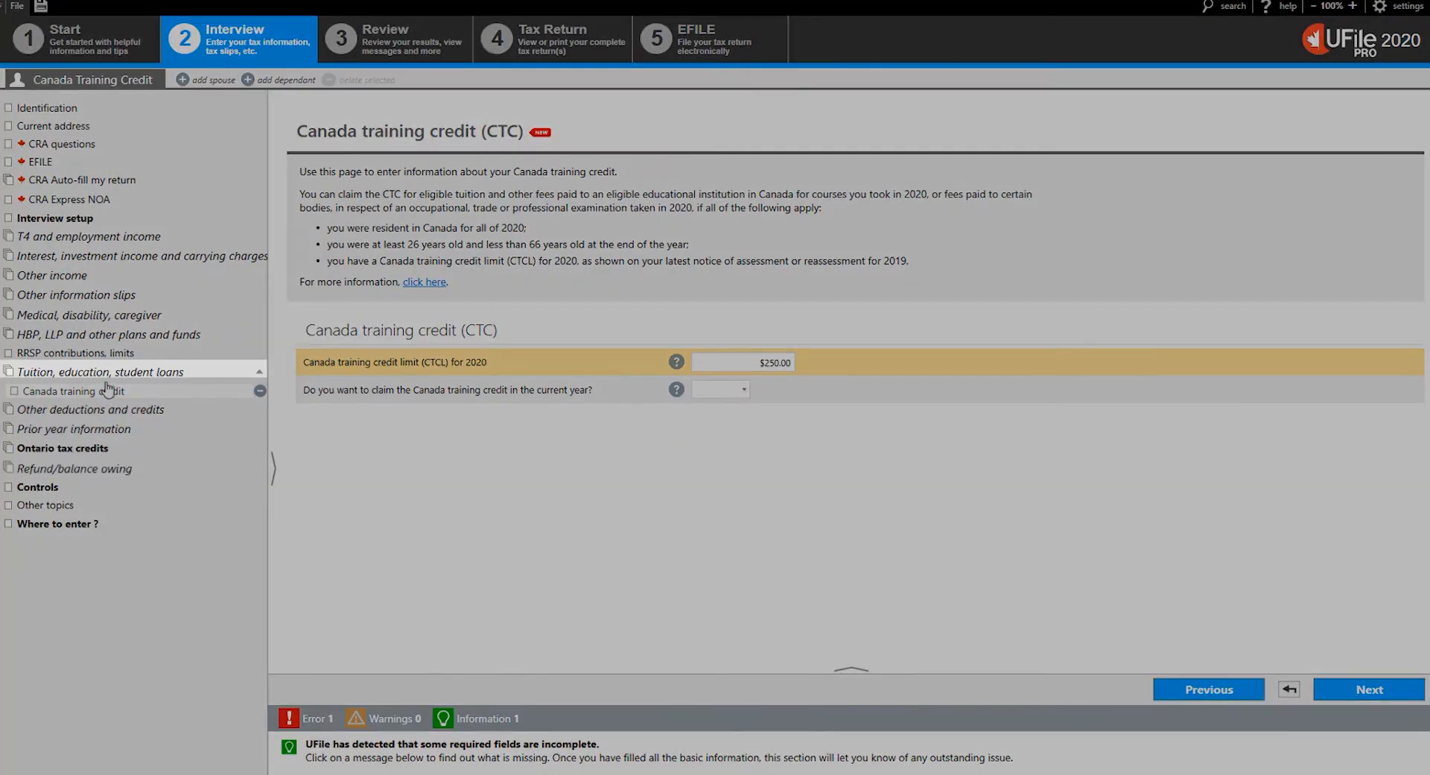
pyautogui.moveTo(110, 375)
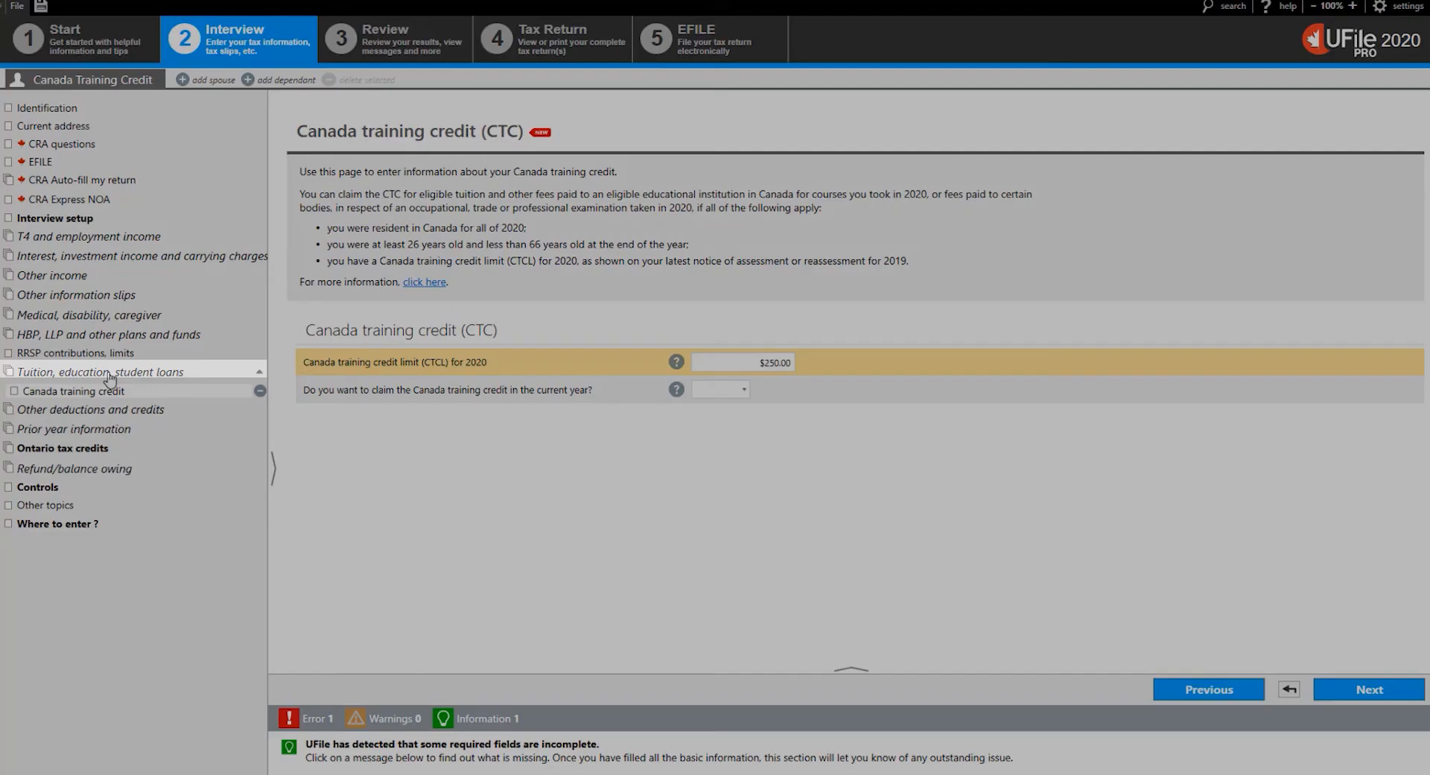
# - Add a T2202 tuition and enrolment certificate page from the tuition topic
pyautogui.click(101, 371)
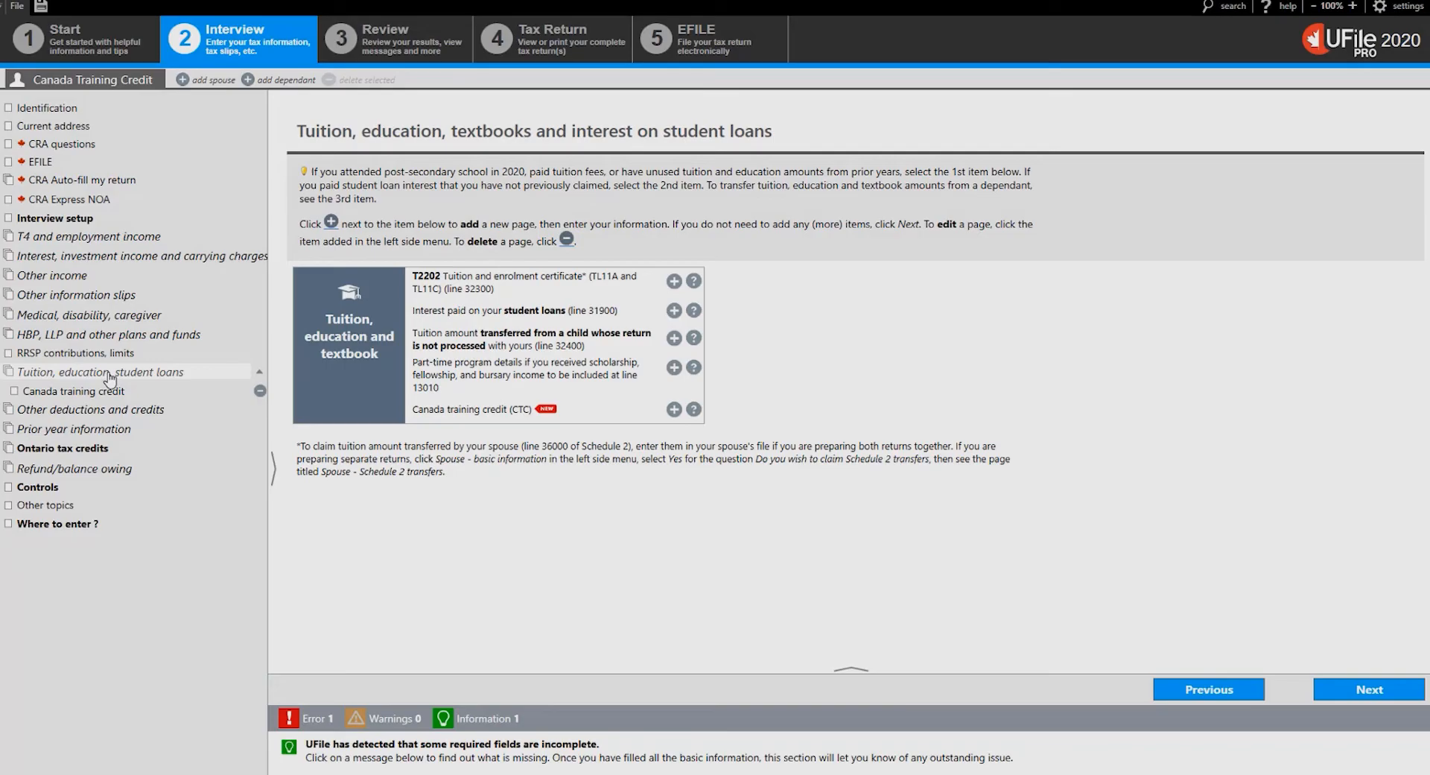
pyautogui.moveTo(503, 286)
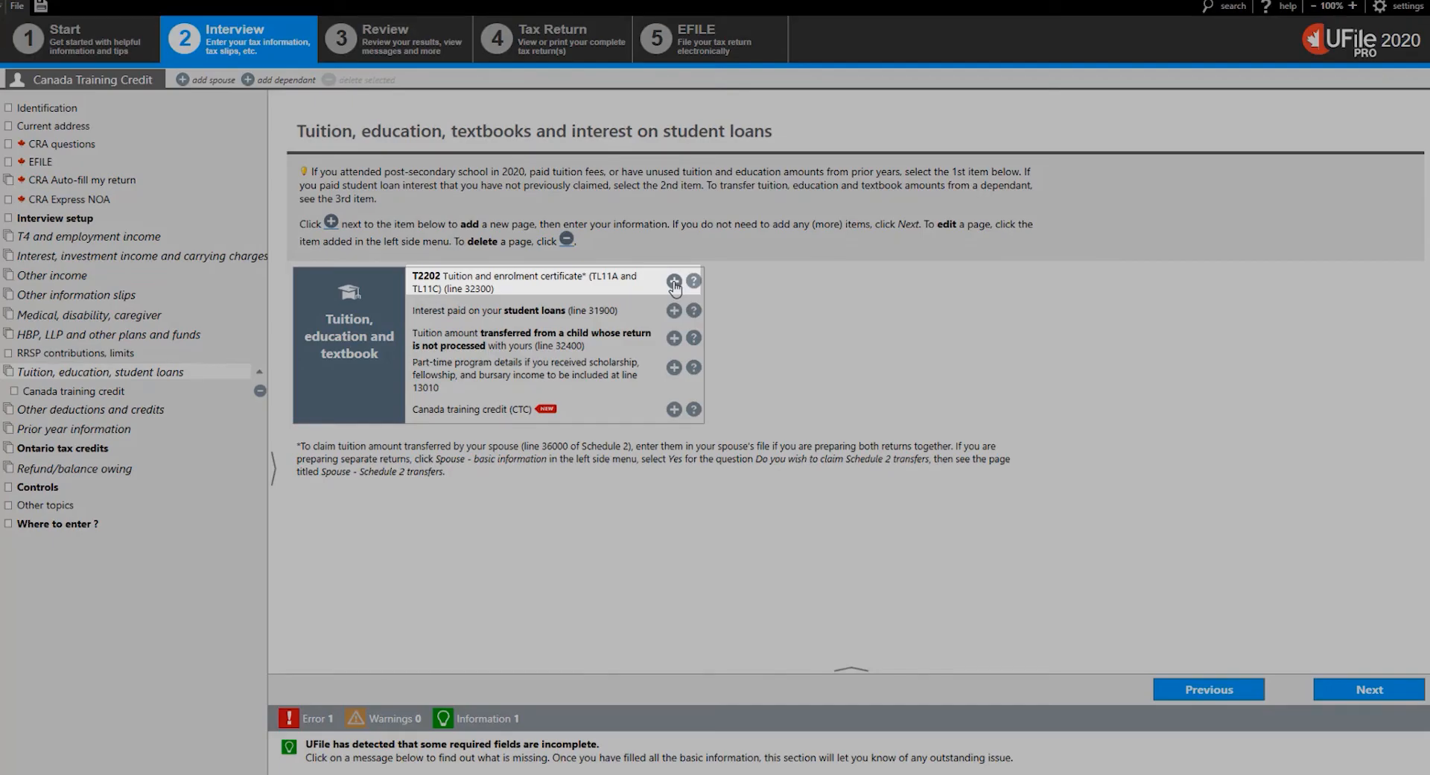
pyautogui.click(673, 282)
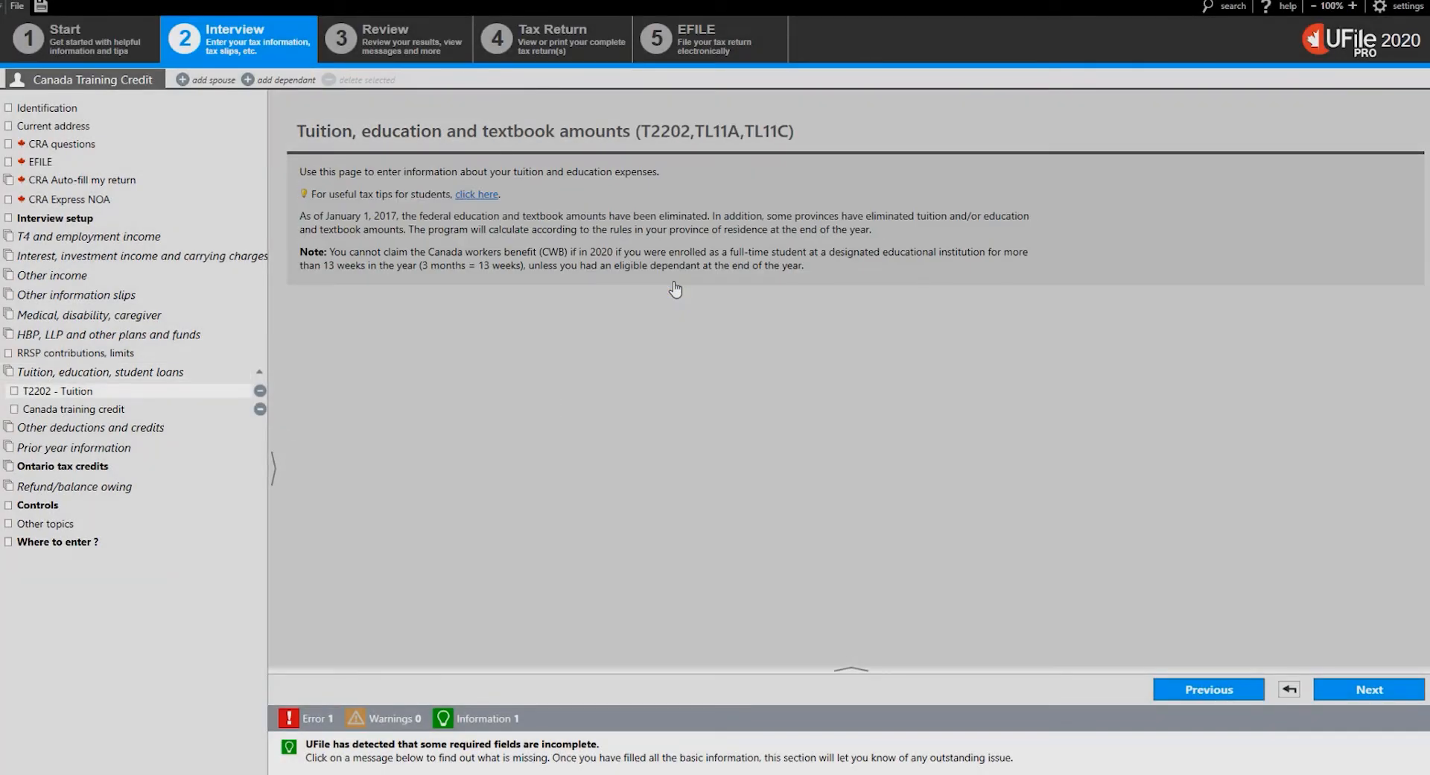
# - Enter University with $2000.00 of eligible Canadian tuition fees on the T2202 page
pyautogui.click(52, 392)
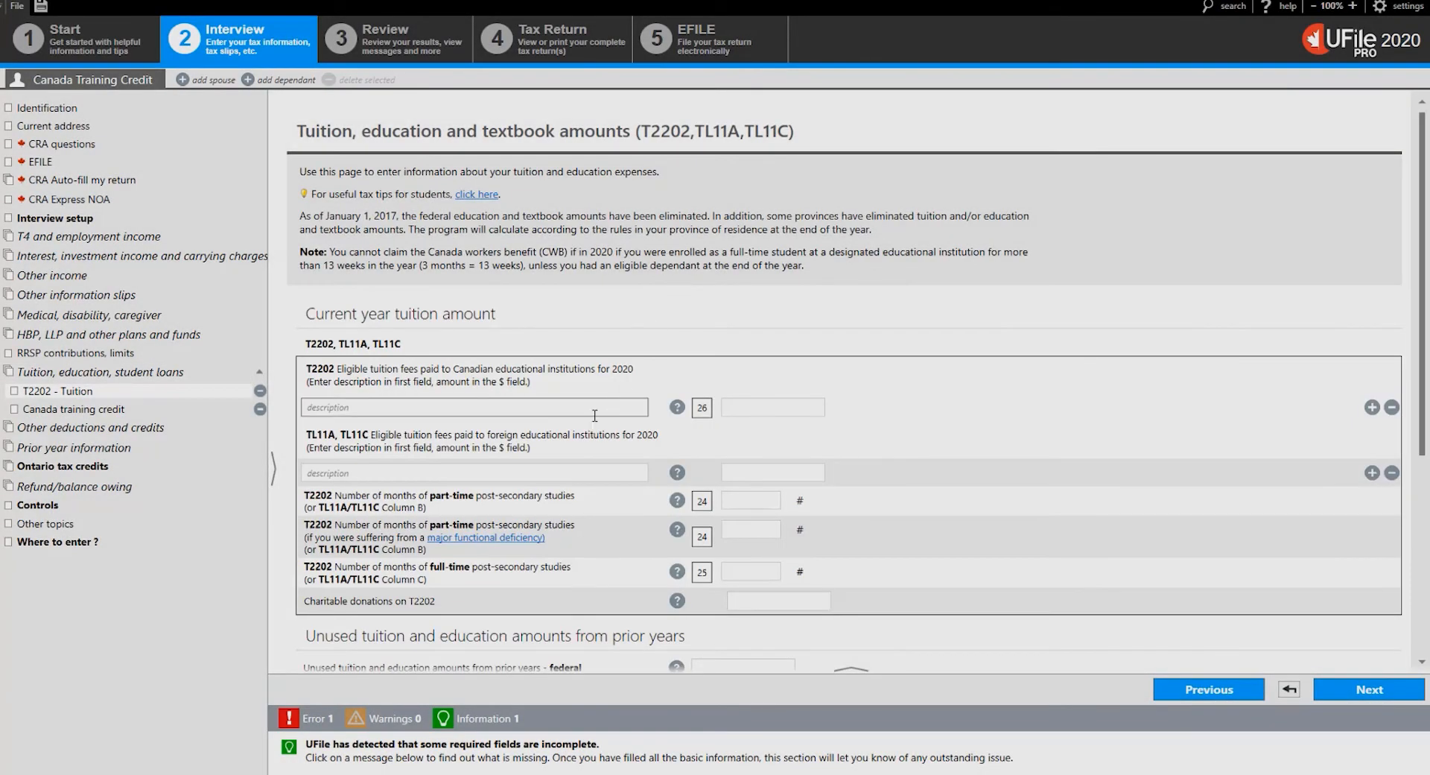
pyautogui.click(472, 407)
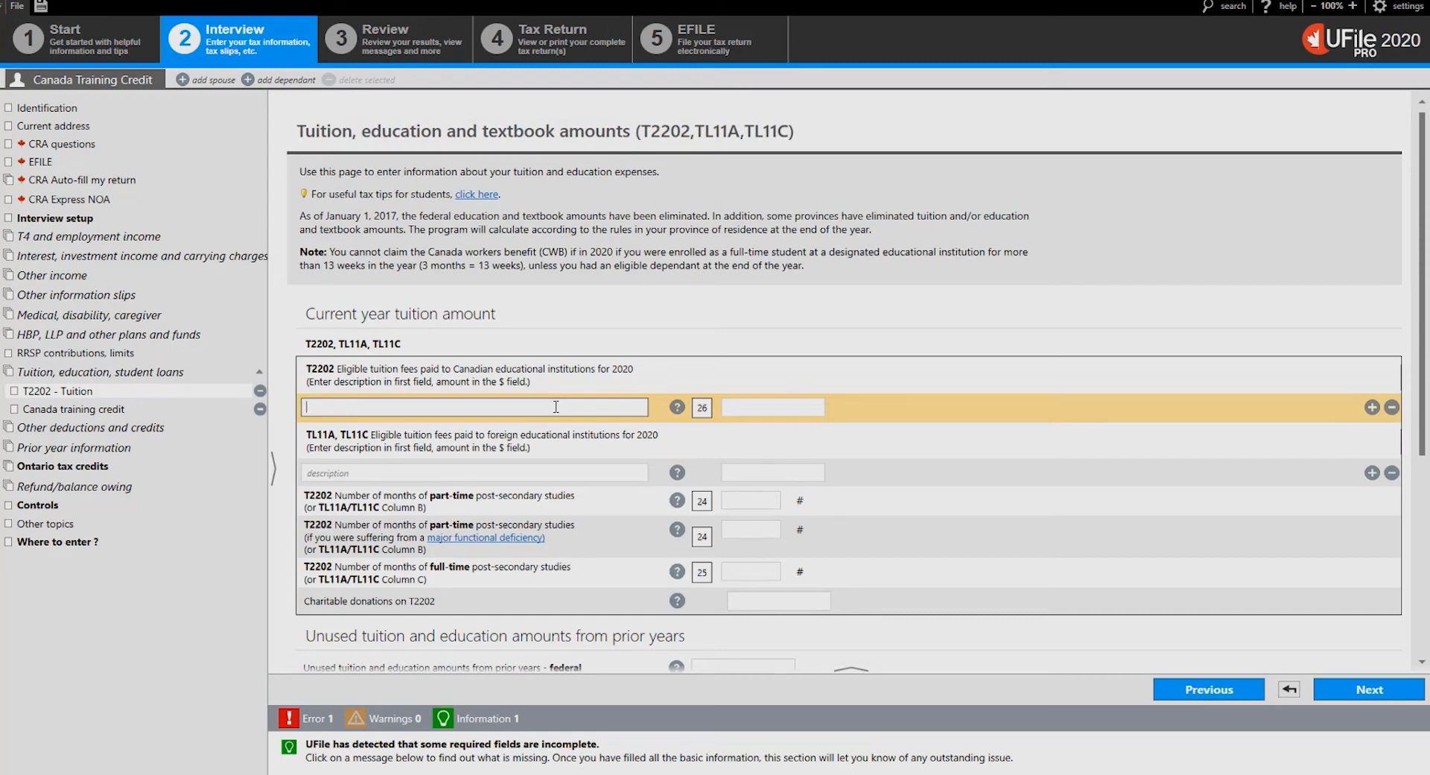
pyautogui.write('University')
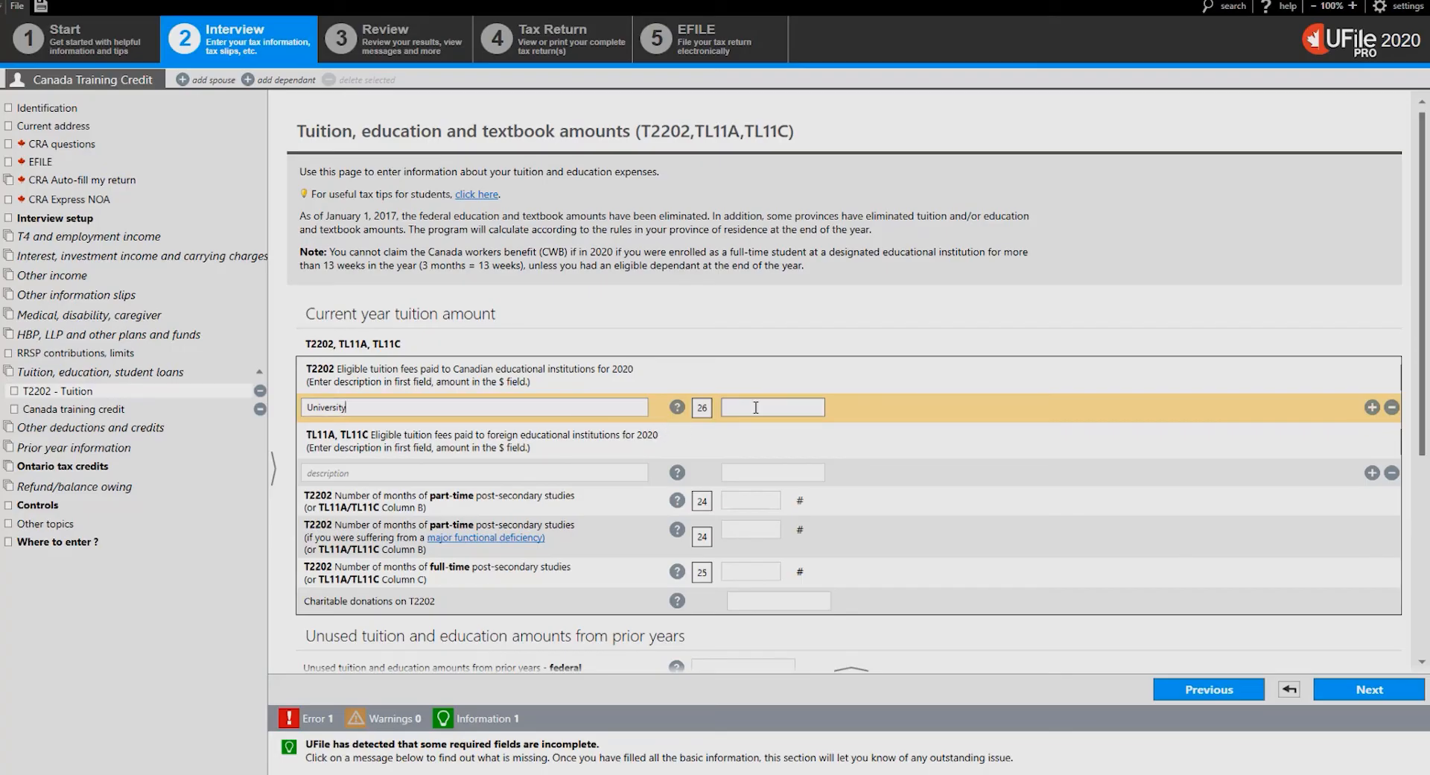
pyautogui.write('2000.00')
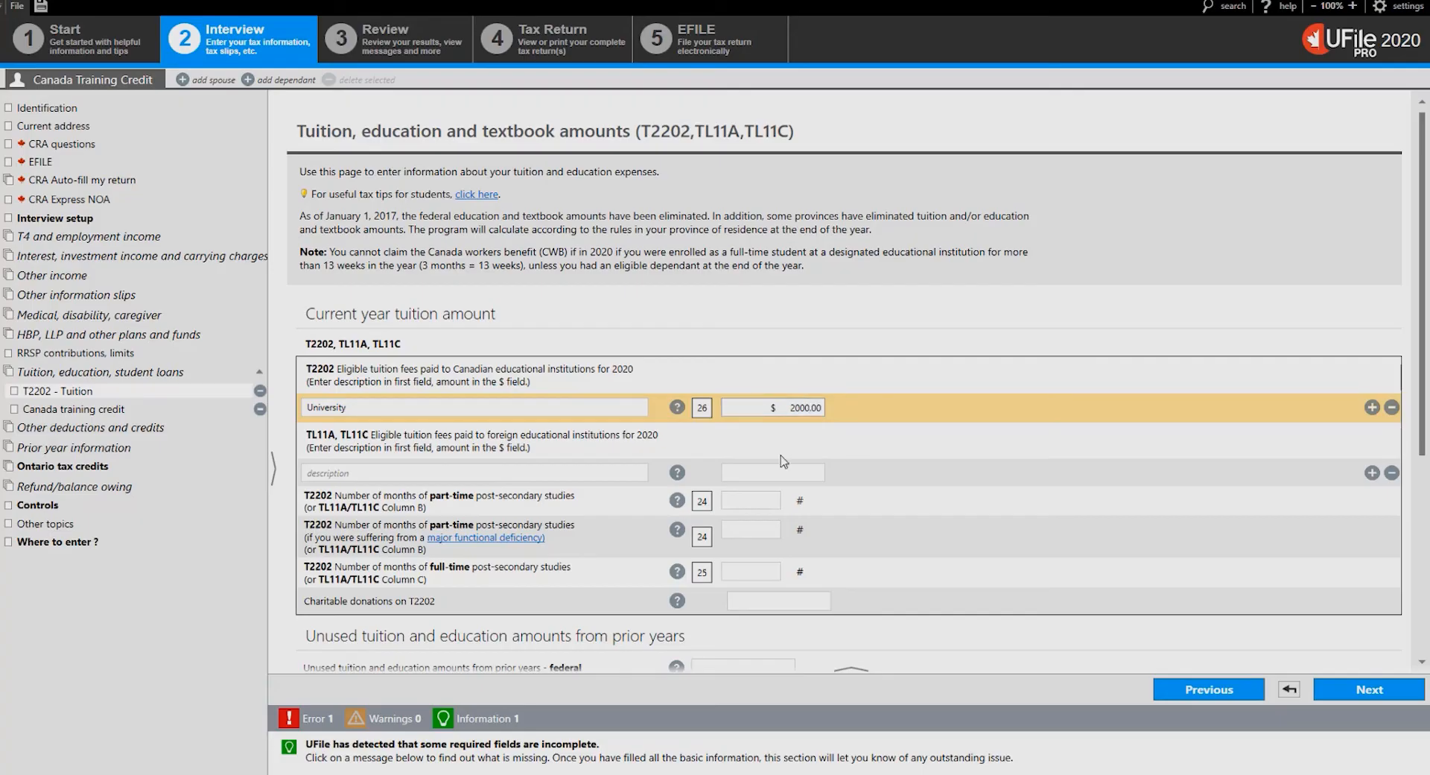
pyautogui.moveTo(977, 536)
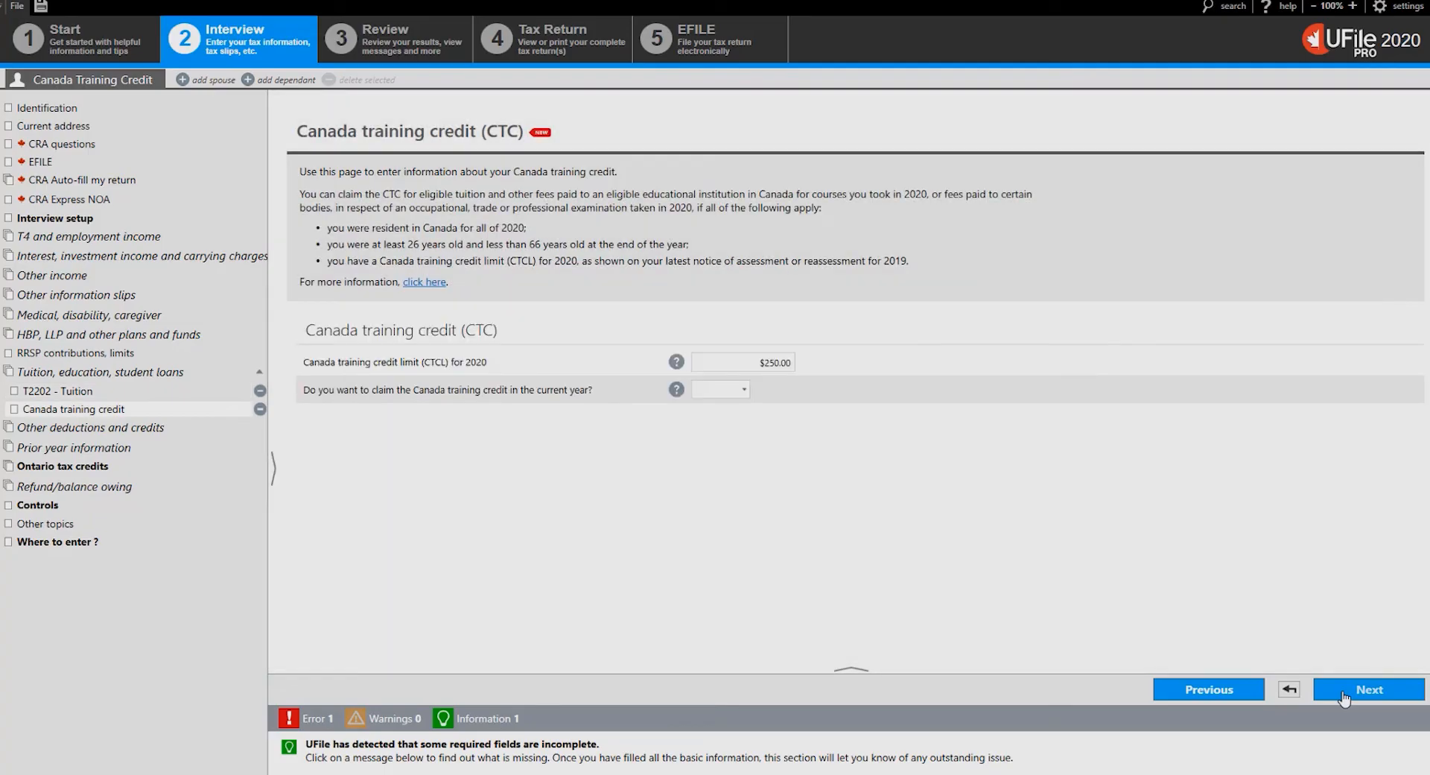
pyautogui.moveTo(998, 379)
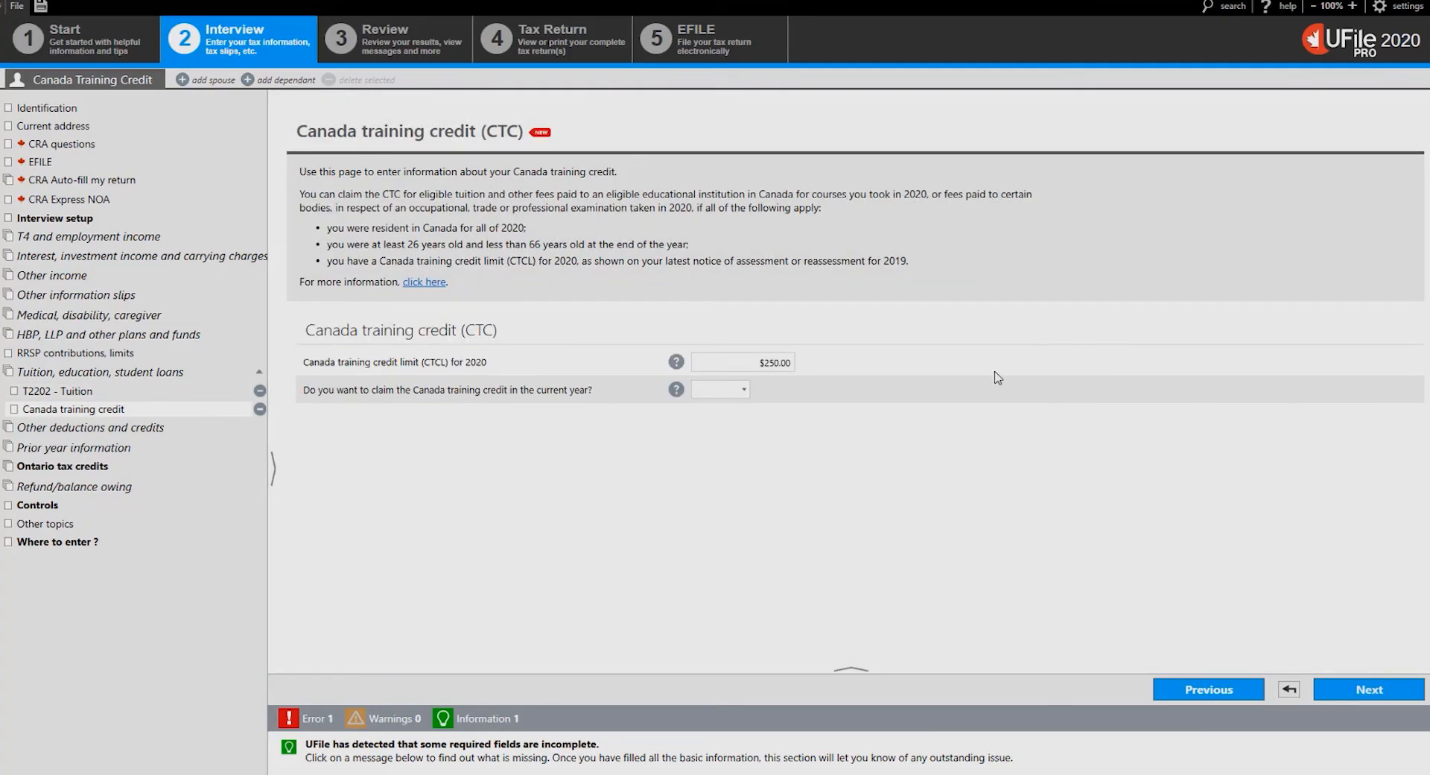